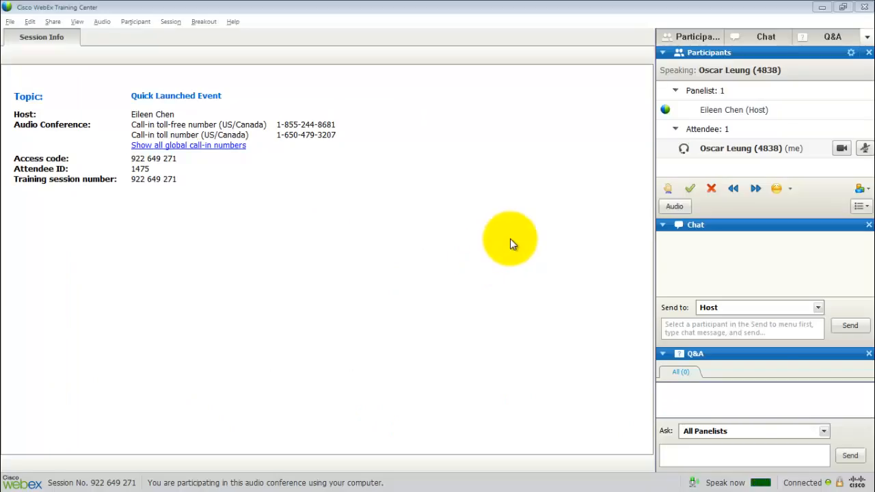
{"action": "mouse_move", "coordinate": [711, 30]}
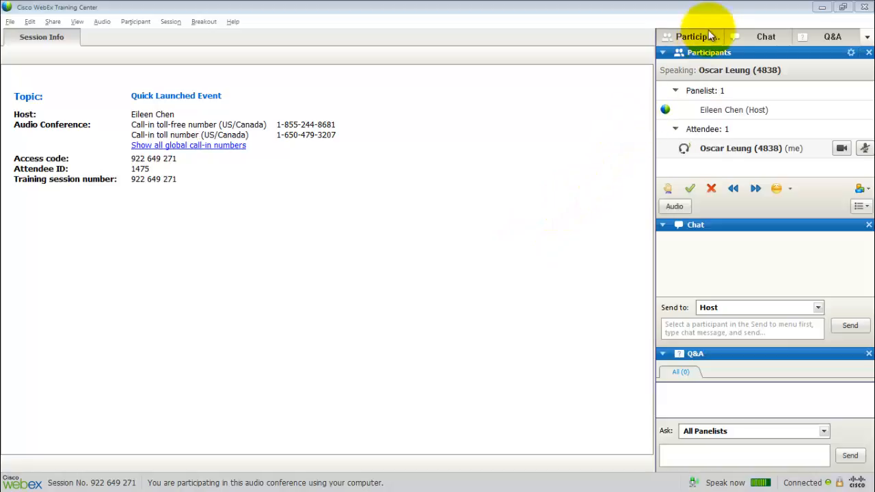
Step: Collapse and re-expand the participants list, then start and stop video in the session
{"action": "left_click", "coordinate": [692, 36]}
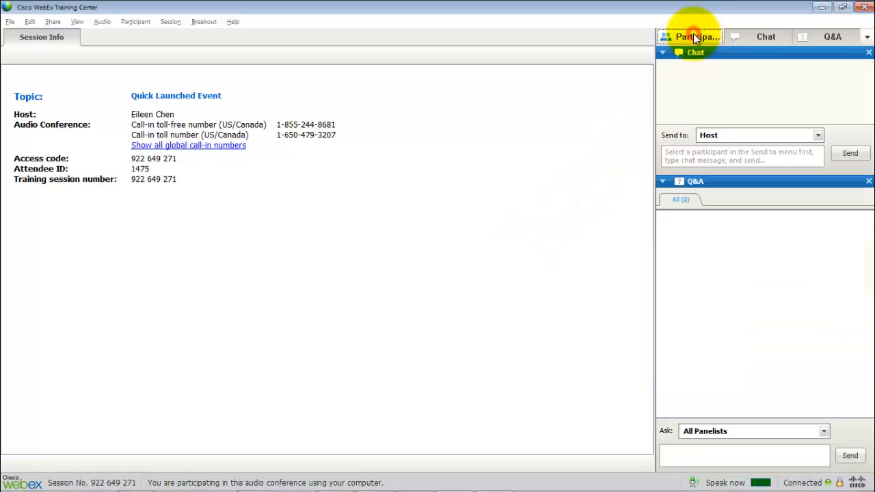
{"action": "left_click", "coordinate": [689, 36]}
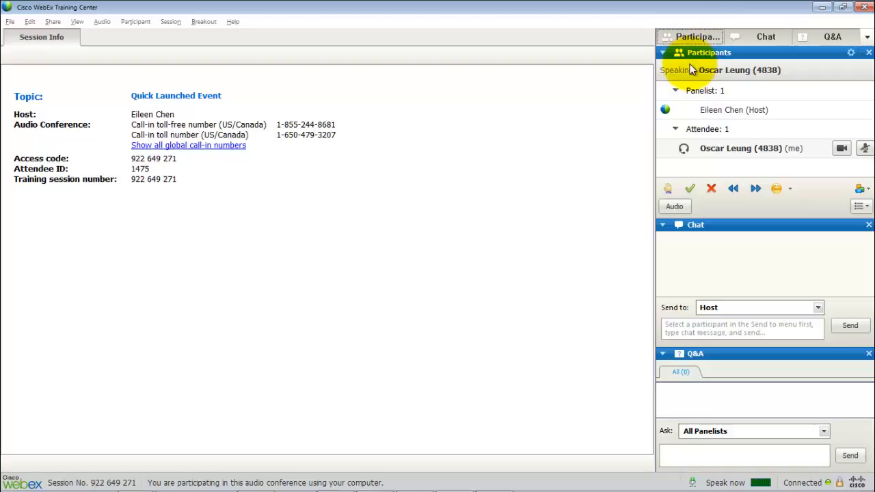
{"action": "mouse_move", "coordinate": [714, 75]}
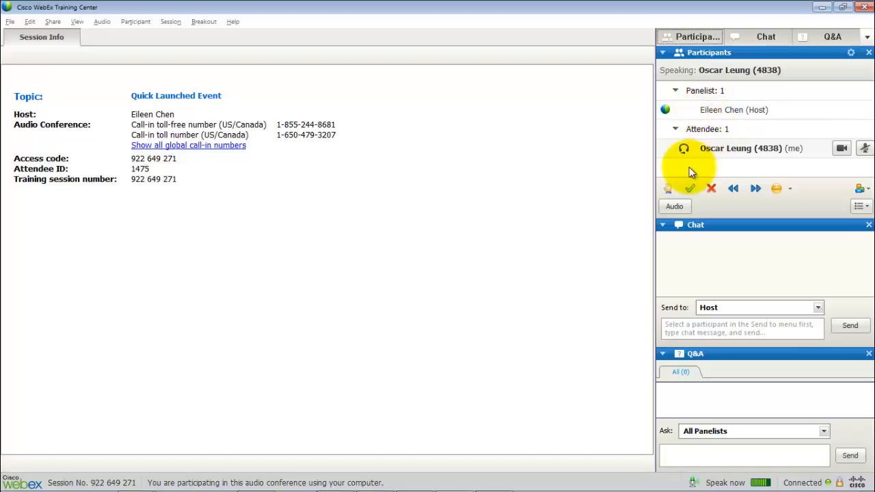
{"action": "mouse_move", "coordinate": [745, 167]}
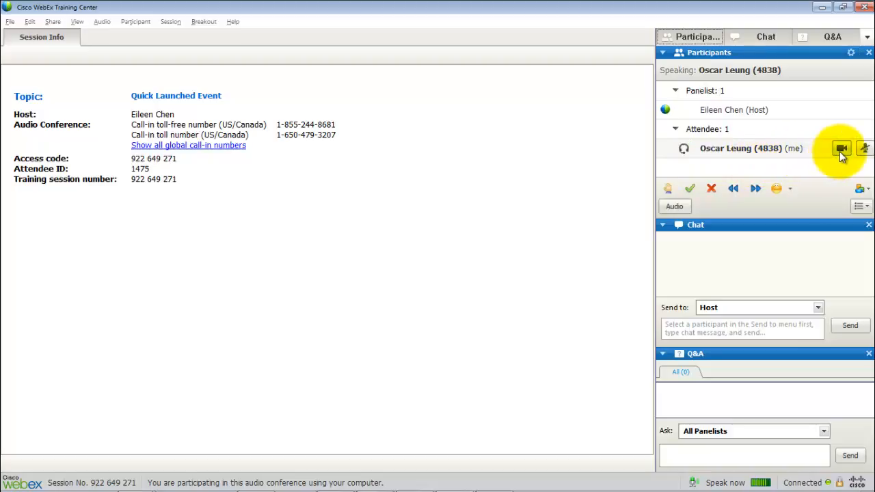
{"action": "left_click", "coordinate": [843, 148]}
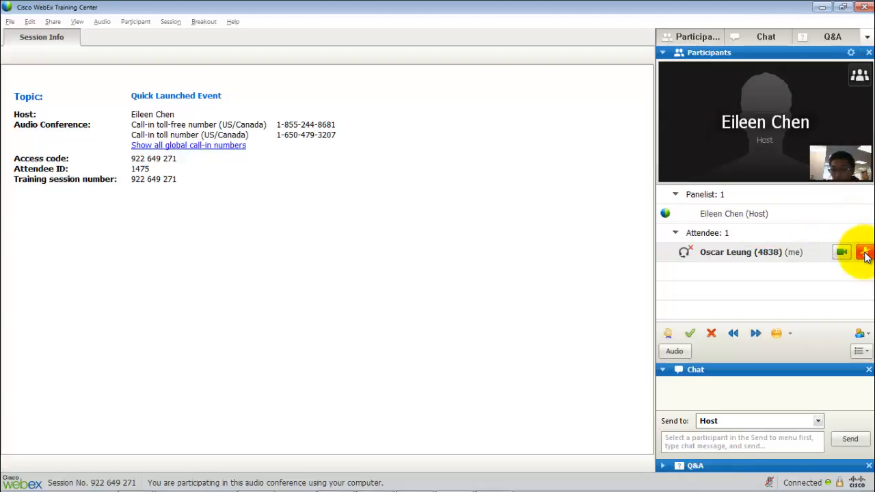
{"action": "left_click", "coordinate": [843, 251]}
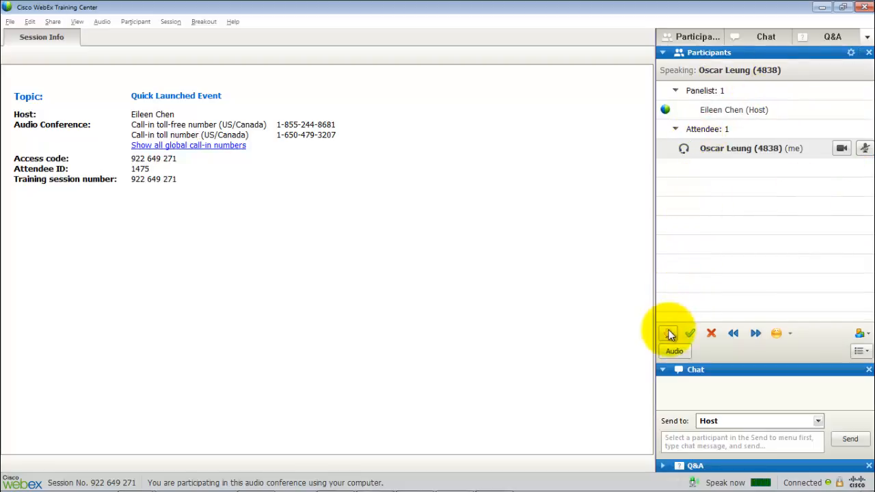
{"action": "mouse_move", "coordinate": [668, 334]}
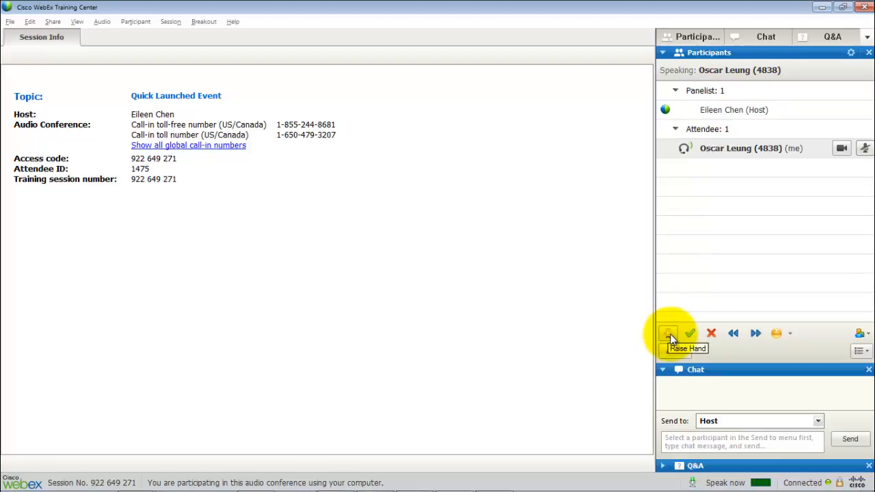
Step: Raise a hand for the presenter's attention, then clear the emoticon beside my name
{"action": "left_click", "coordinate": [669, 334]}
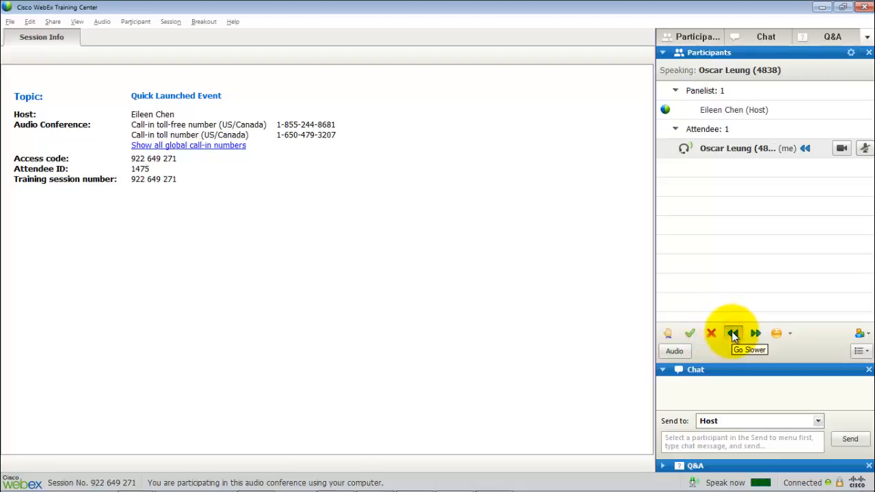
{"action": "mouse_move", "coordinate": [755, 334]}
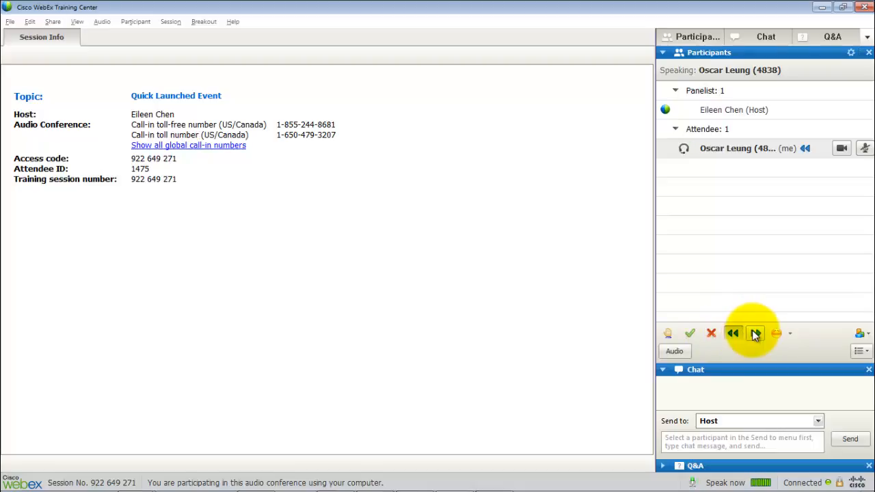
{"action": "mouse_move", "coordinate": [755, 334]}
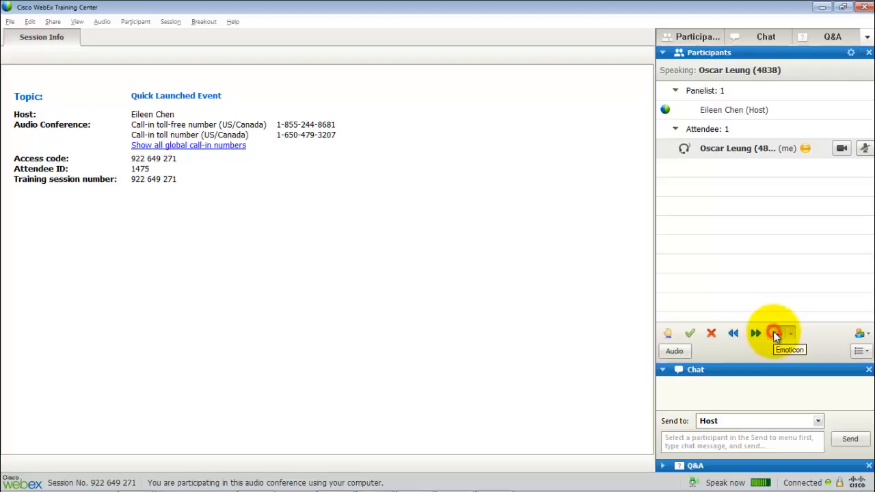
{"action": "left_click", "coordinate": [791, 334]}
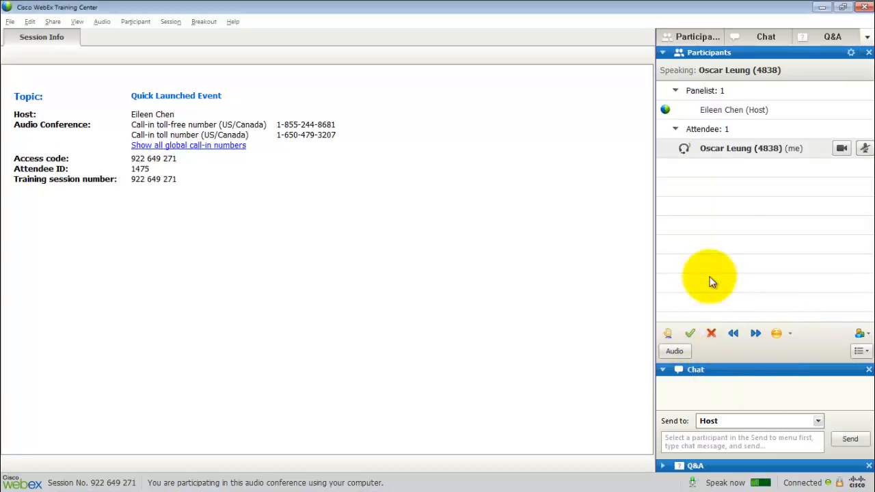
Step: Collapse and restore the Chat section, check the Send-to recipients, and show the Q&A section
{"action": "left_click", "coordinate": [766, 36]}
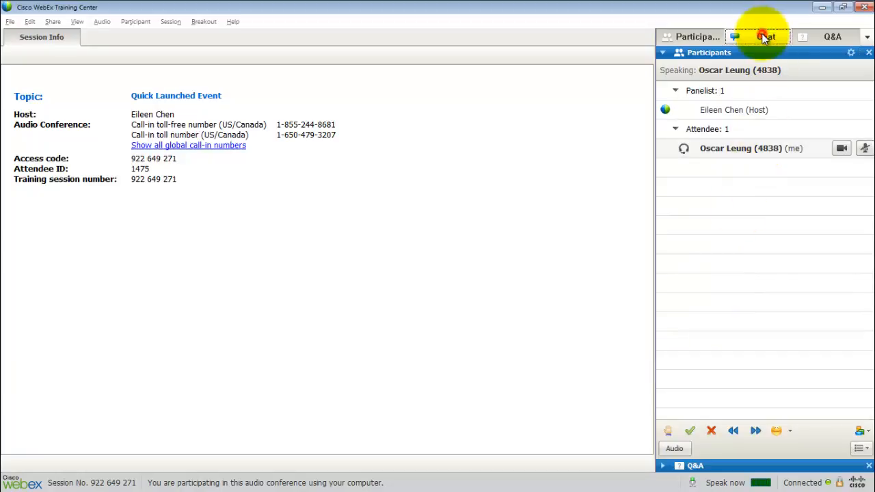
{"action": "left_click", "coordinate": [766, 35]}
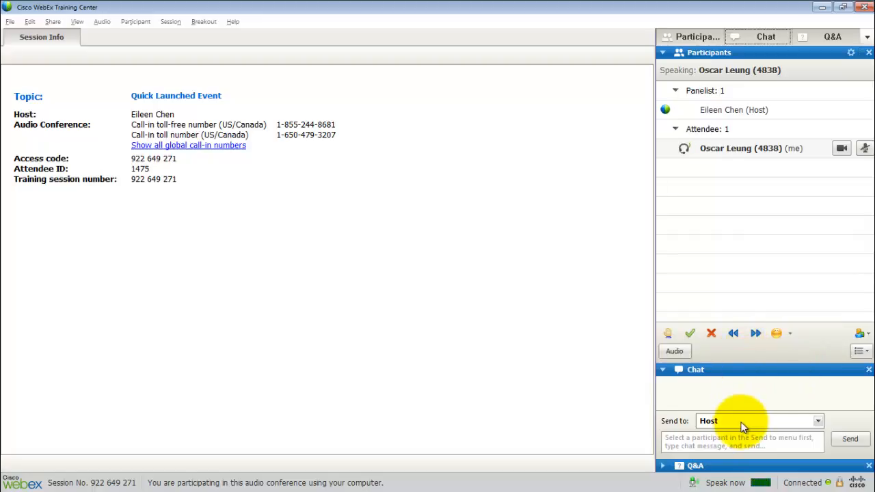
{"action": "left_click", "coordinate": [818, 421]}
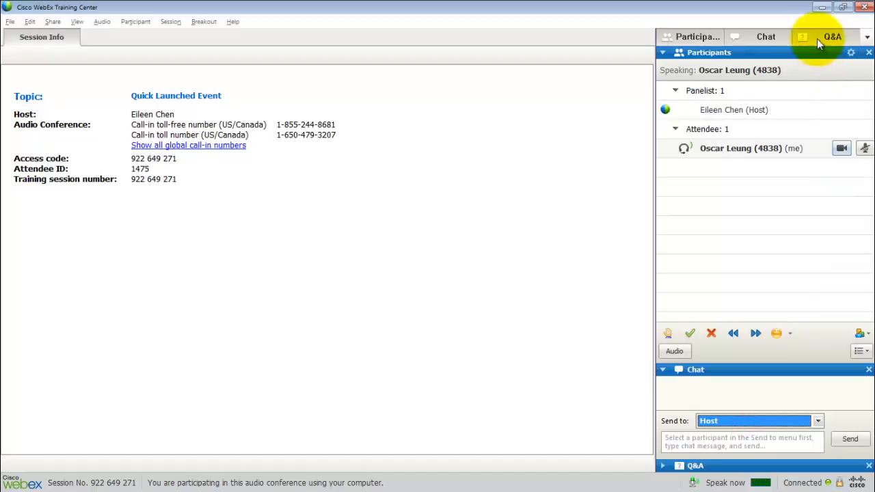
{"action": "left_click", "coordinate": [832, 36]}
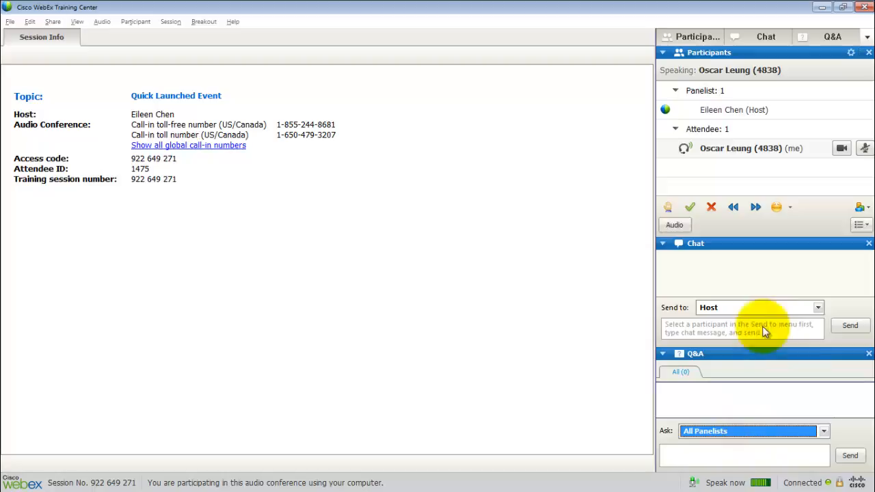
{"action": "mouse_move", "coordinate": [235, 140]}
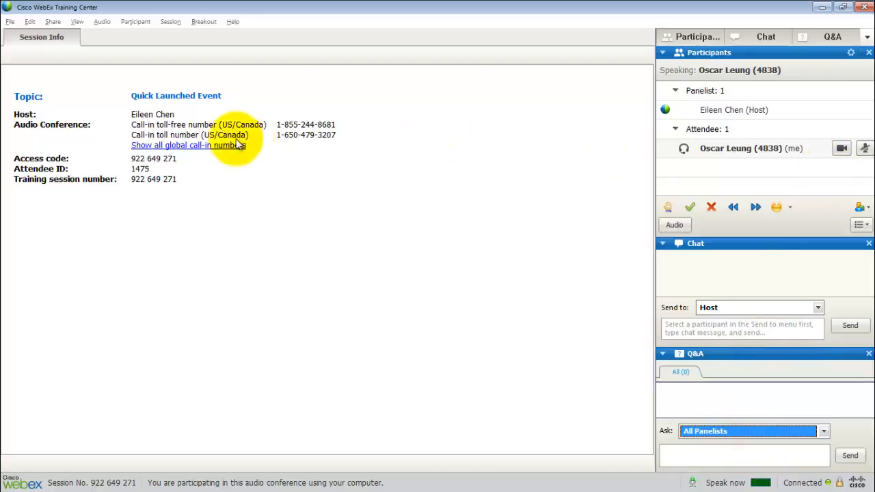
Step: Share the Presentation2 PowerPoint from My Documents via File > Open and Share
{"action": "left_click", "coordinate": [10, 22]}
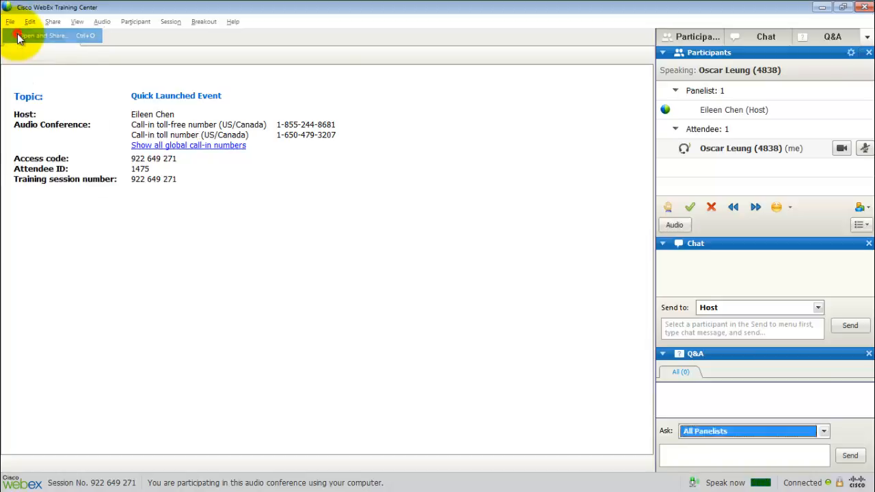
{"action": "left_click", "coordinate": [41, 35]}
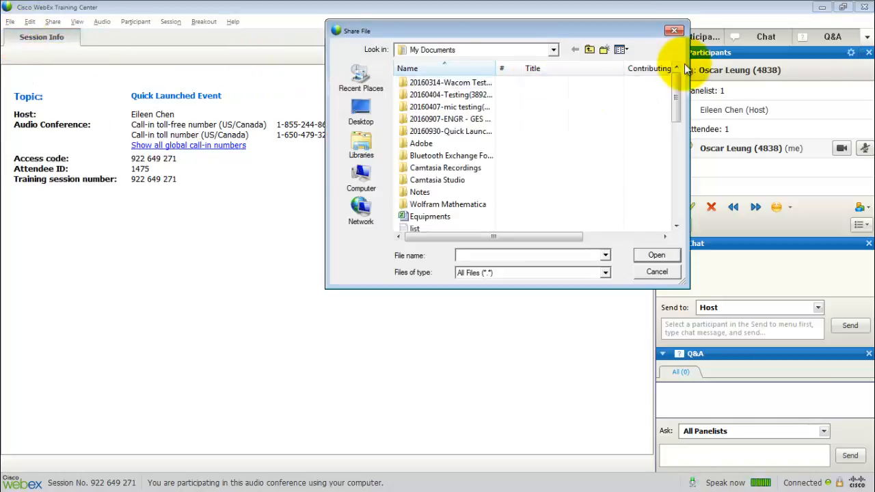
{"action": "scroll", "scroll_direction": "down", "scroll_amount": 3}
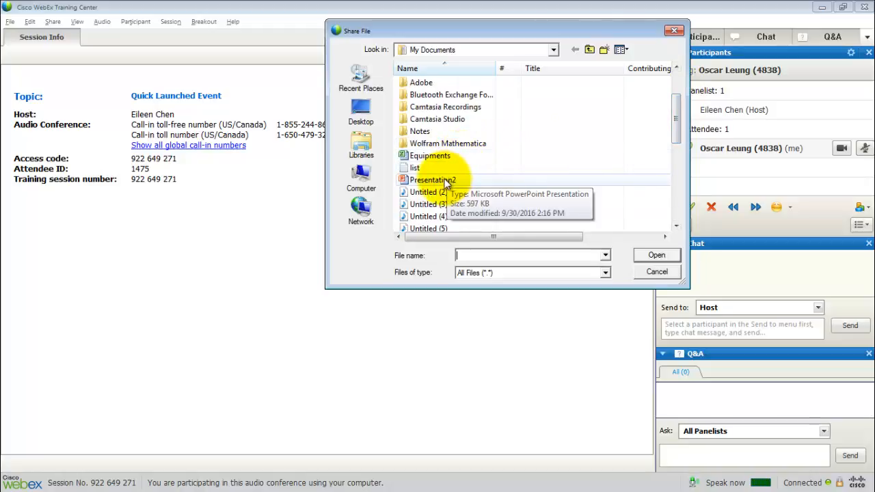
{"action": "double_click", "coordinate": [432, 181]}
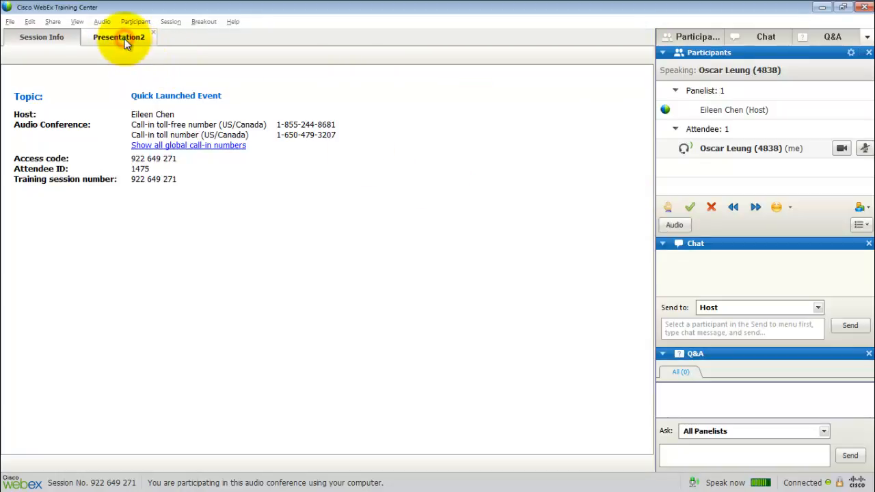
{"action": "left_click", "coordinate": [118, 37]}
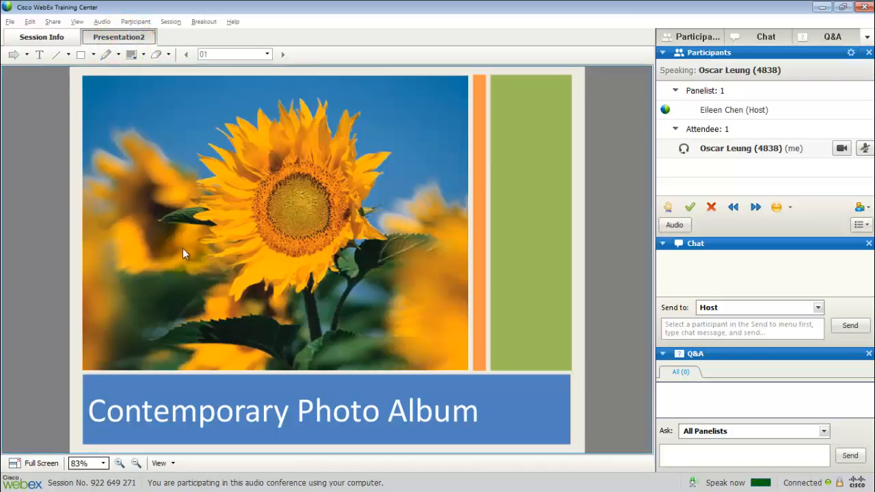
{"action": "mouse_move", "coordinate": [239, 213]}
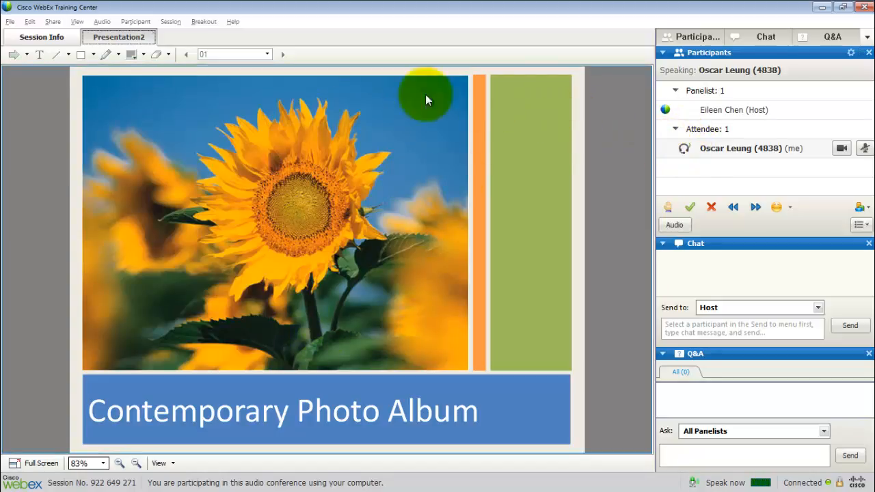
{"action": "mouse_move", "coordinate": [321, 117]}
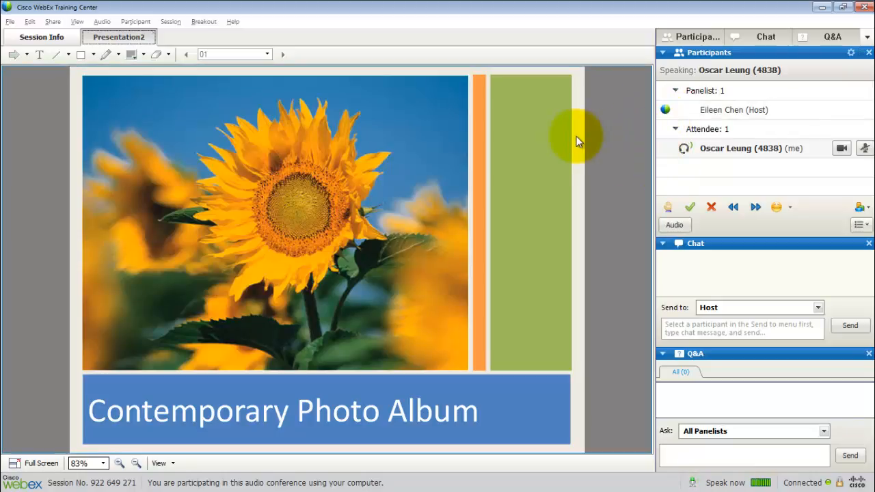
{"action": "mouse_move", "coordinate": [284, 294]}
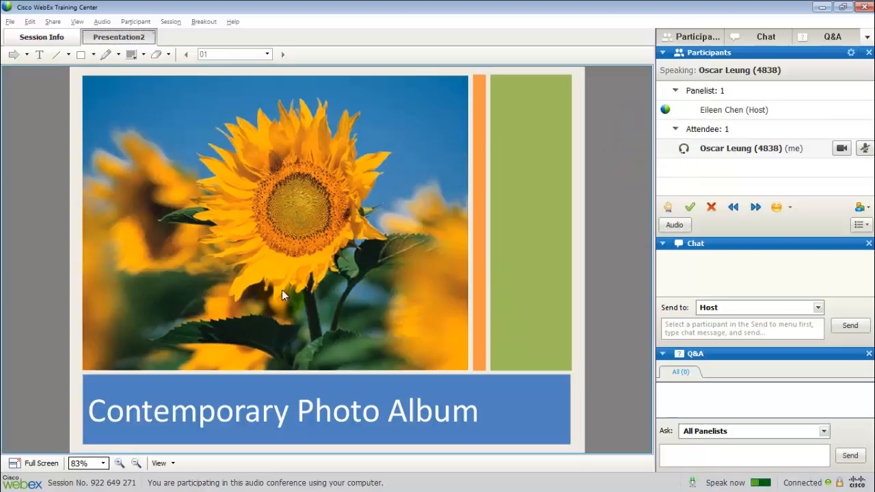
{"action": "mouse_move", "coordinate": [315, 167]}
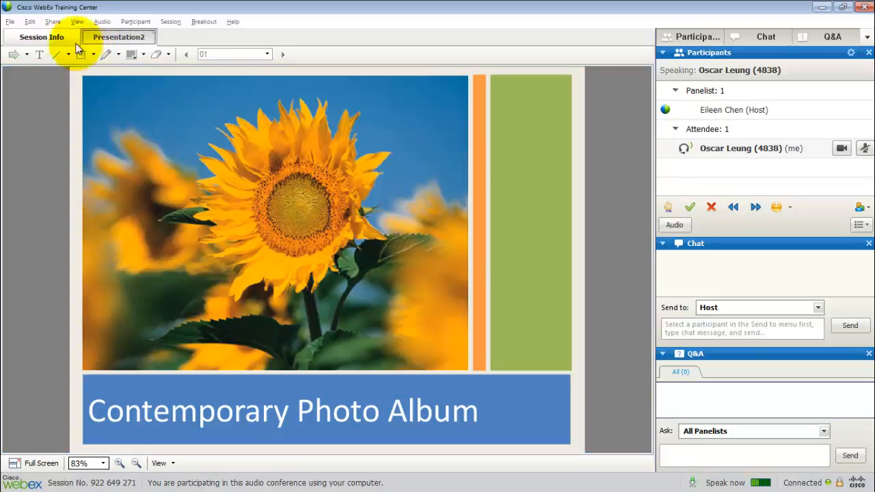
Step: Browse the Edit menu, then start sharing a new whiteboard from the Share menu
{"action": "left_click", "coordinate": [30, 22]}
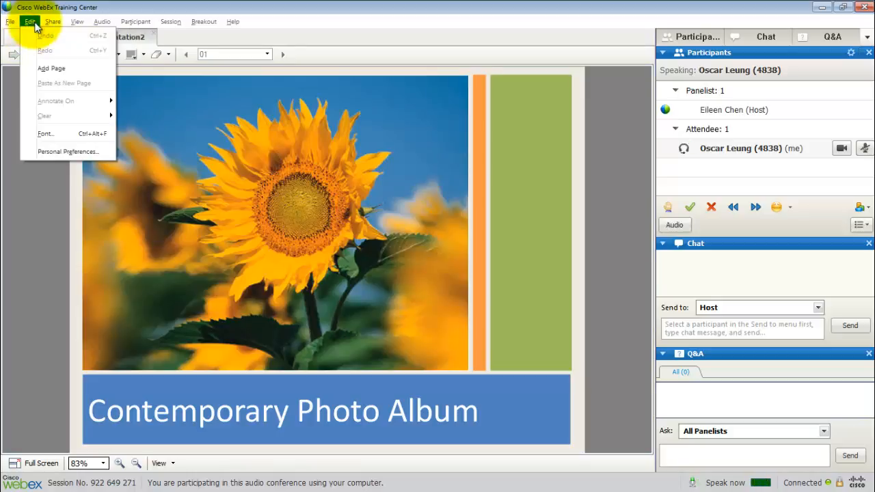
{"action": "left_click", "coordinate": [52, 22]}
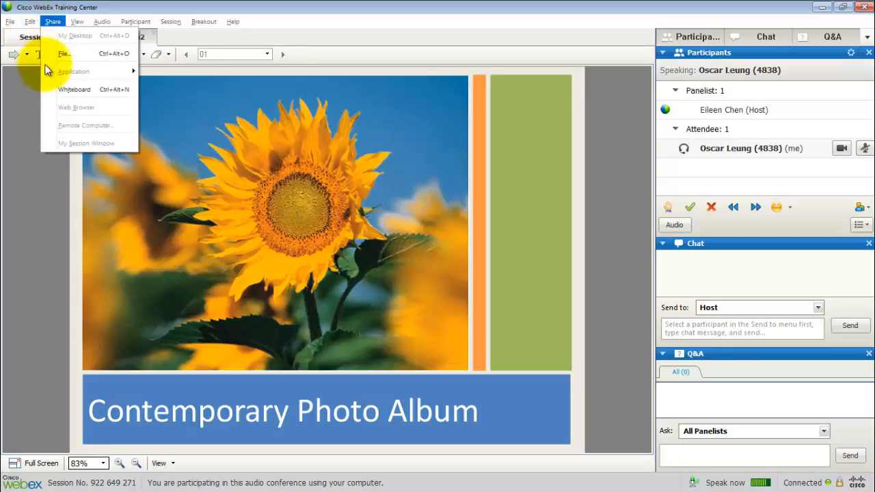
{"action": "left_click", "coordinate": [74, 89]}
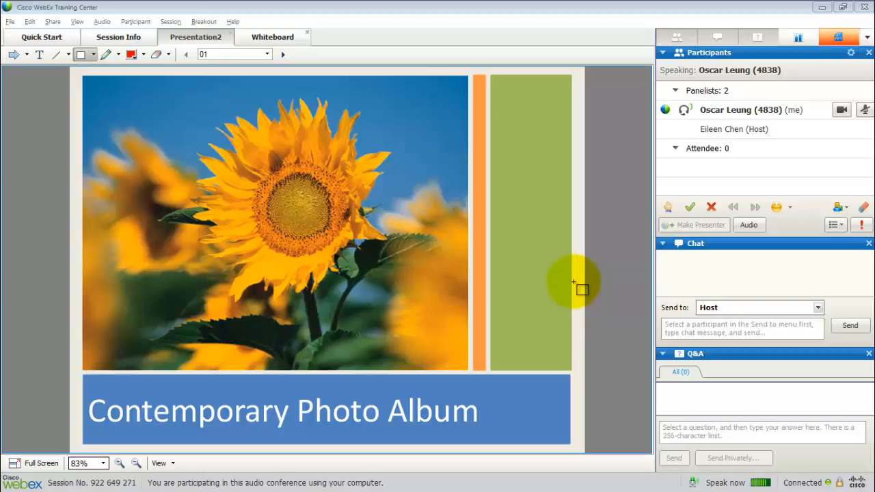
{"action": "mouse_move", "coordinate": [616, 144]}
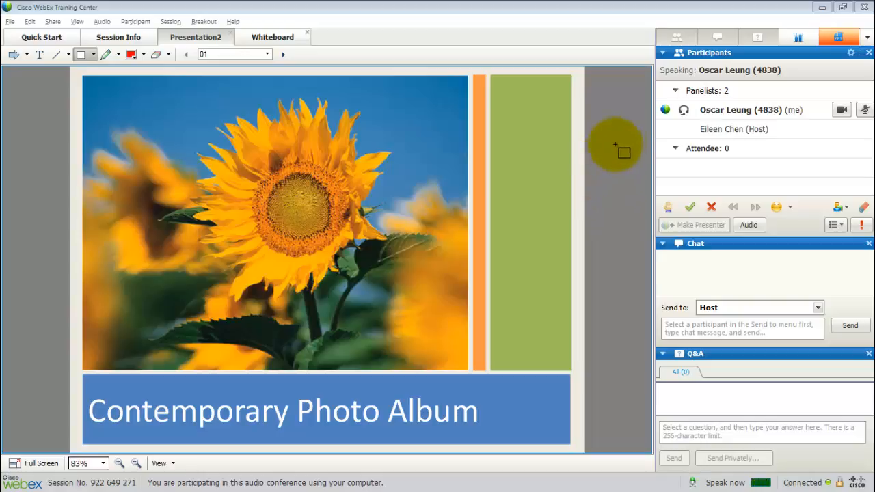
{"action": "mouse_move", "coordinate": [664, 112]}
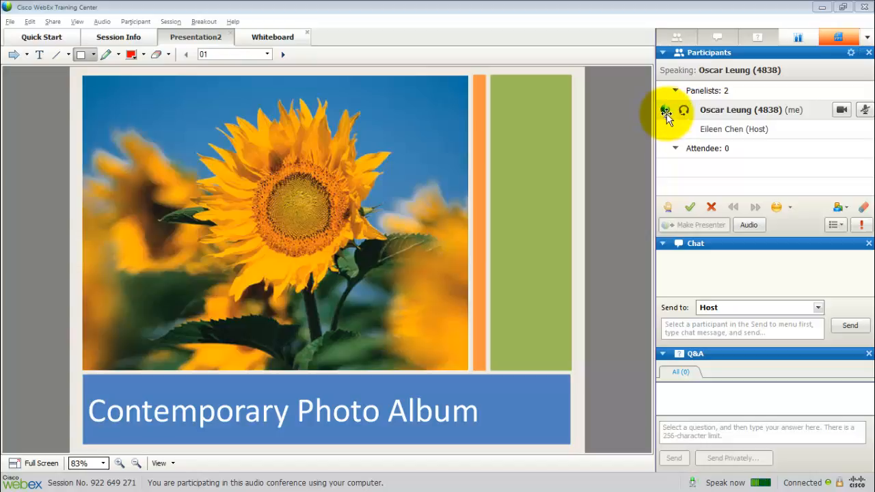
{"action": "mouse_move", "coordinate": [668, 111]}
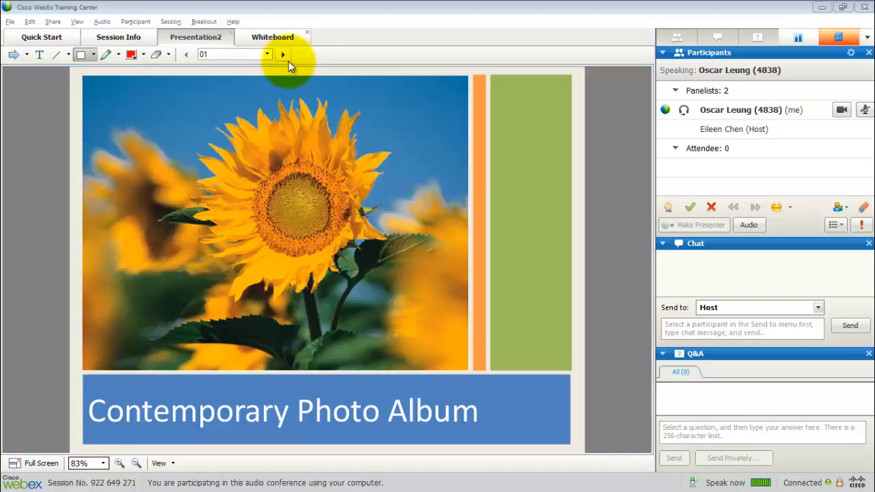
{"action": "mouse_move", "coordinate": [285, 54]}
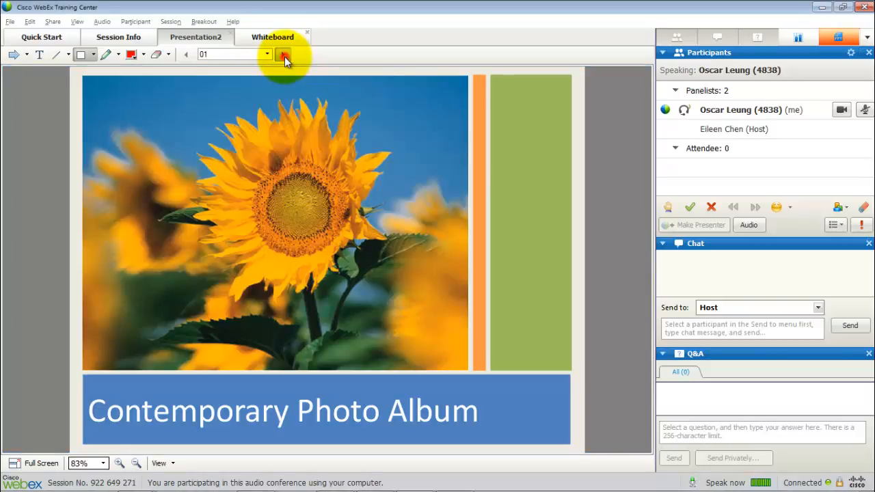
Step: Advance Presentation2 from slide 01 to slide 04 with the next-page arrow
{"action": "left_click", "coordinate": [285, 55]}
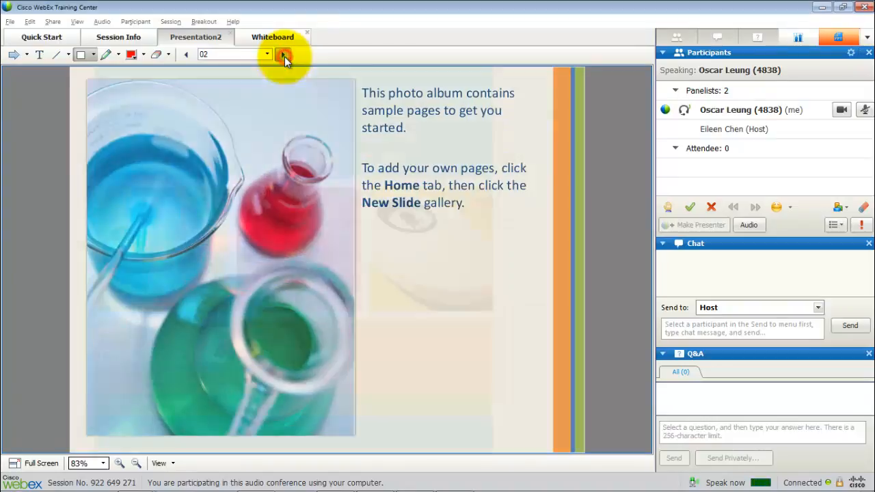
{"action": "left_click", "coordinate": [284, 55]}
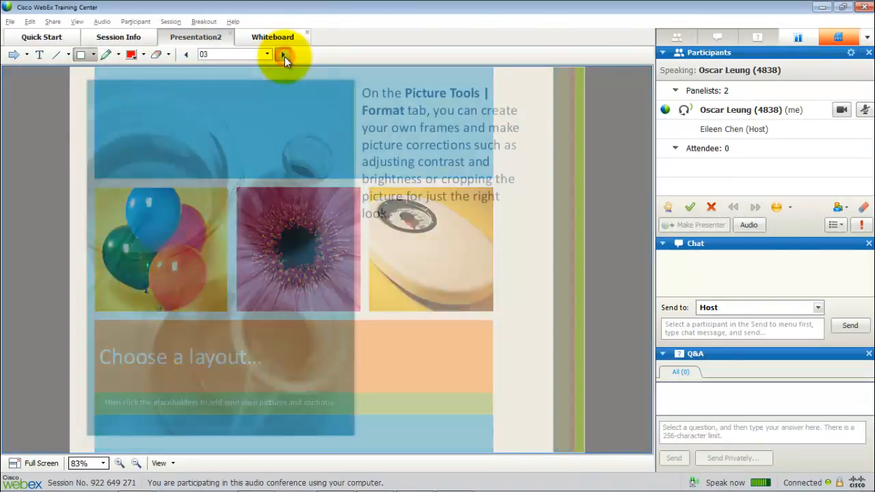
{"action": "left_click", "coordinate": [283, 54]}
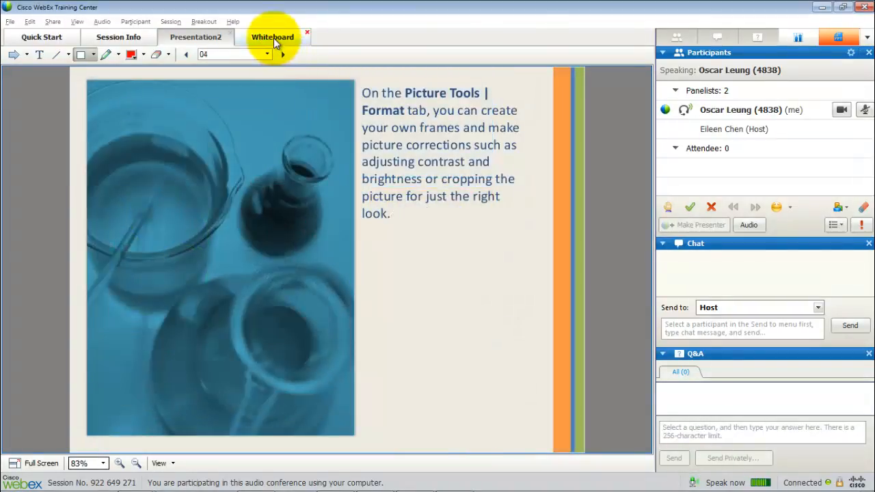
Step: On the whiteboard, draw a thick red freehand vertical line through the rectangle
{"action": "left_click", "coordinate": [272, 37]}
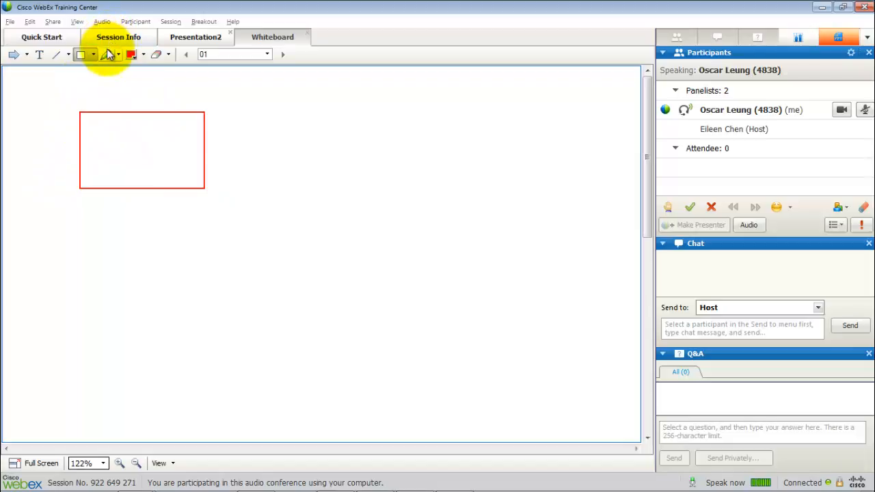
{"action": "left_click", "coordinate": [107, 55]}
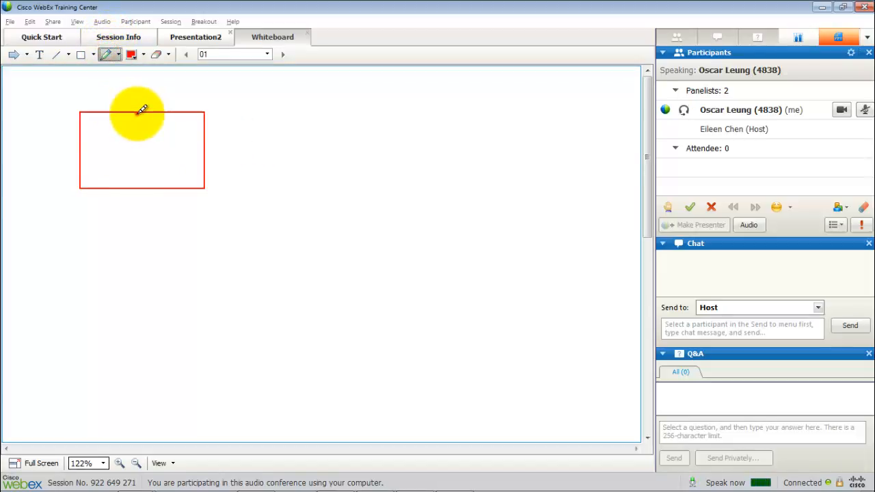
{"action": "left_click_drag", "start_coordinate": [137, 113], "coordinate": [137, 184]}
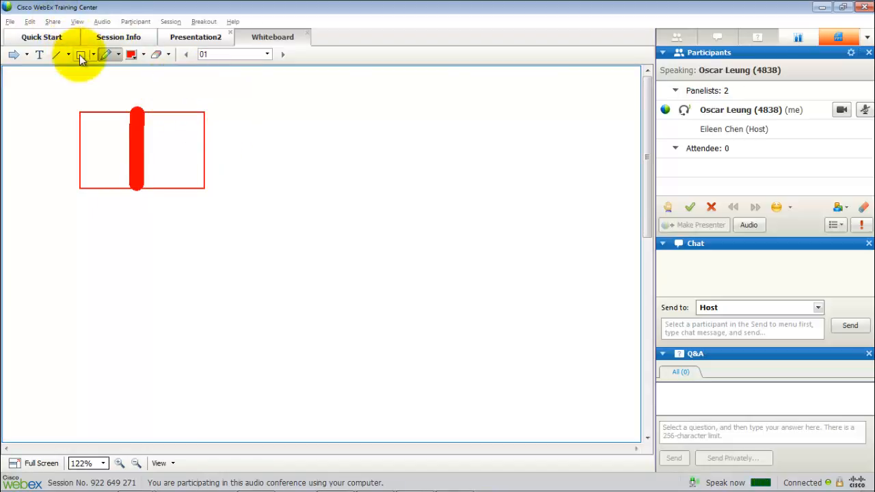
{"action": "left_click", "coordinate": [77, 22]}
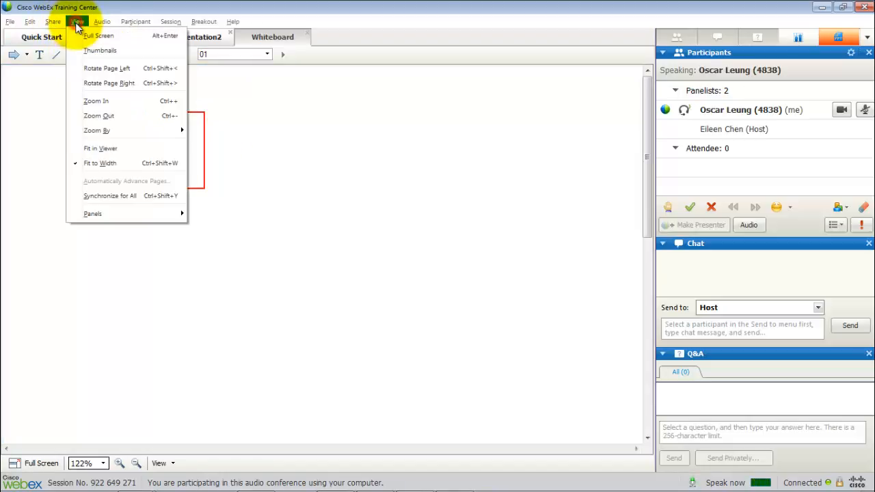
{"action": "mouse_move", "coordinate": [88, 30]}
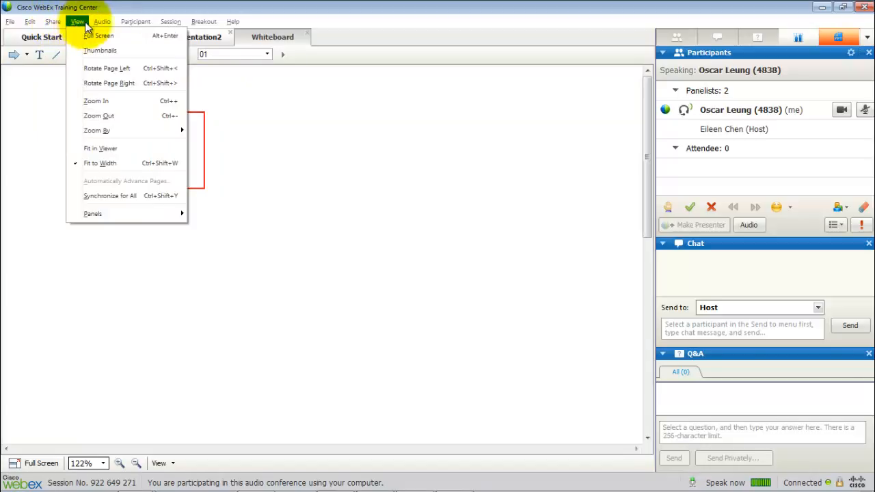
{"action": "left_click", "coordinate": [136, 22]}
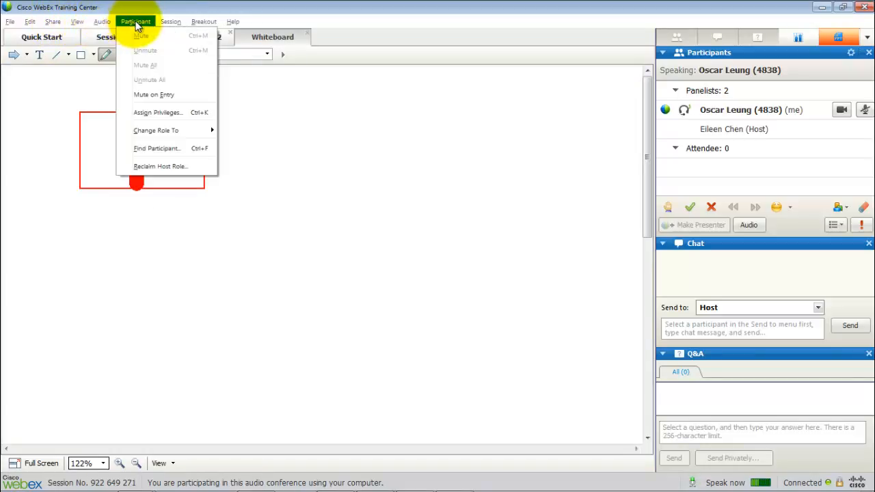
{"action": "left_click", "coordinate": [204, 22]}
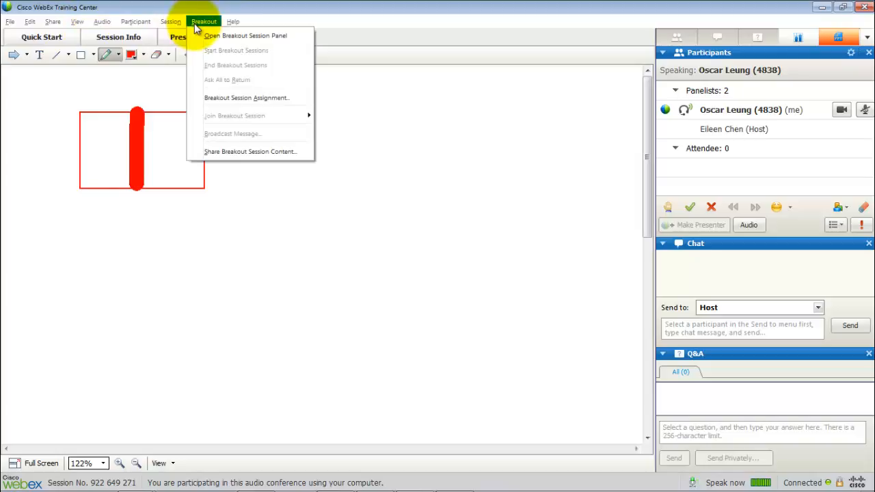